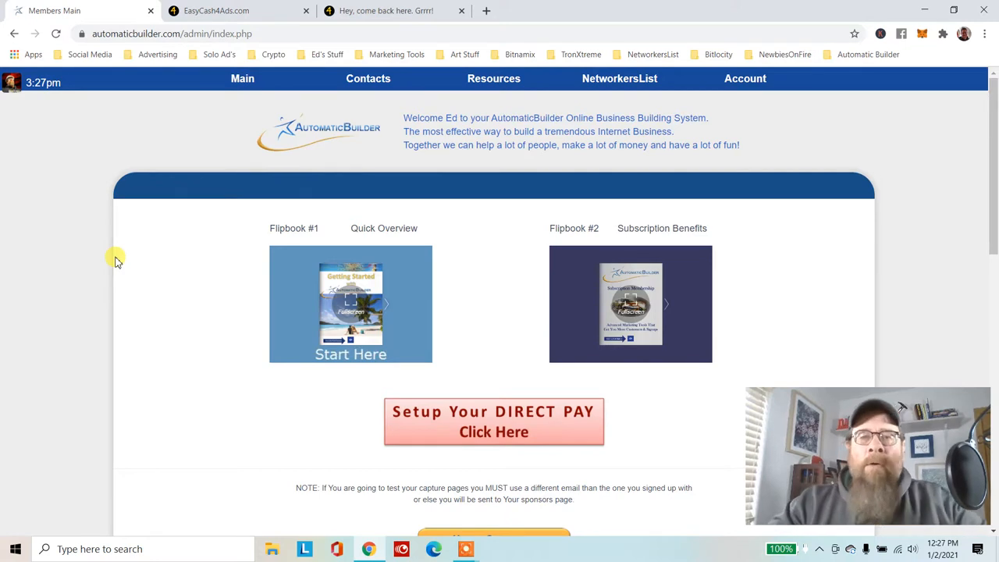
# - Go to the Advanced Tracking page through the Resources menu
pyautogui.click(493, 78)
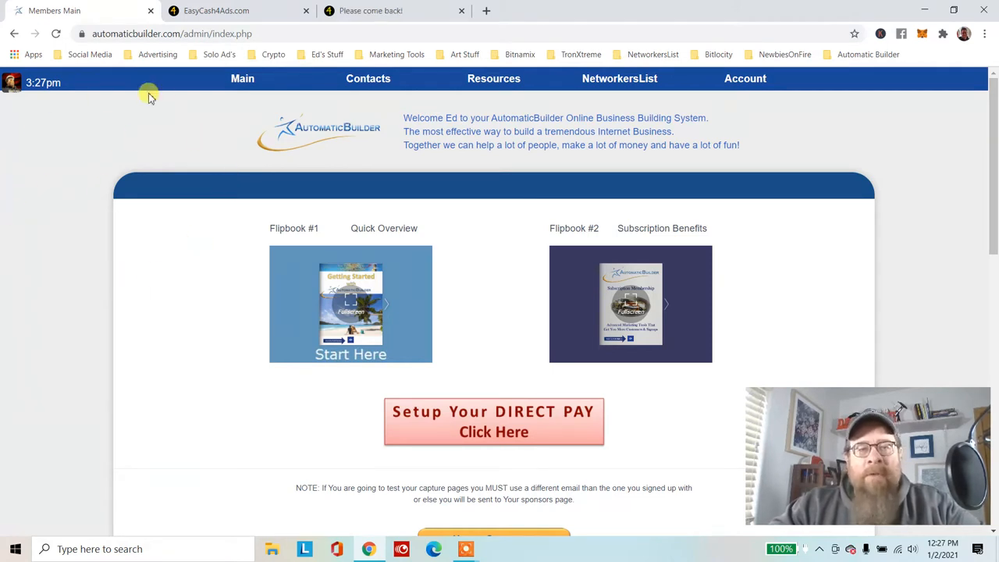
pyautogui.moveTo(410, 113)
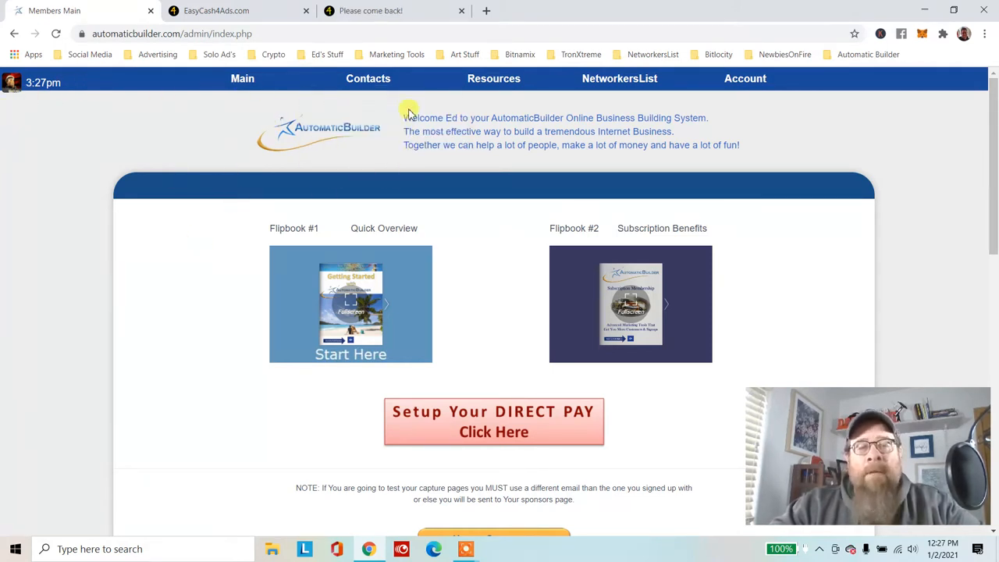
pyautogui.moveTo(195, 171)
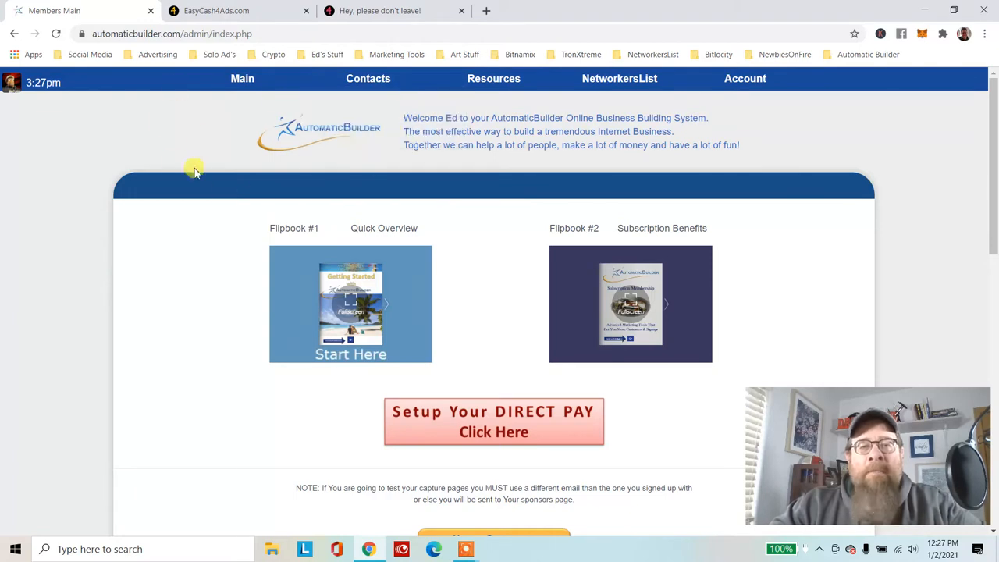
pyautogui.moveTo(88, 160)
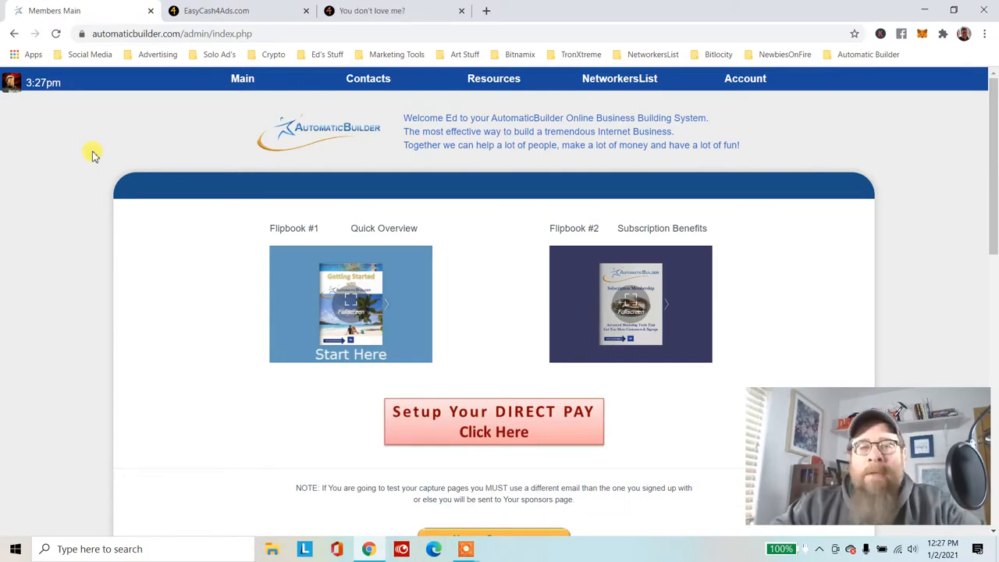
pyautogui.moveTo(132, 108)
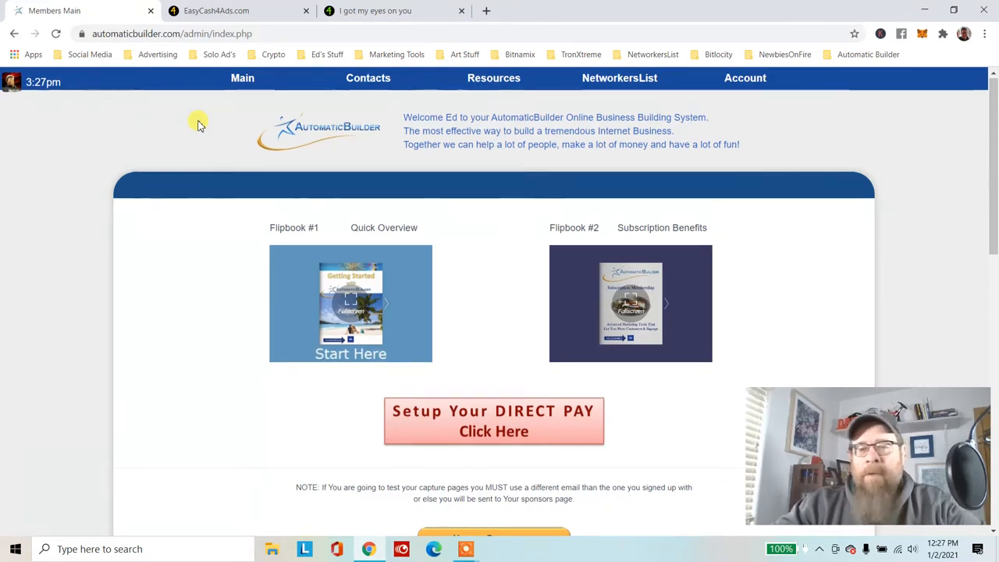
pyautogui.click(494, 77)
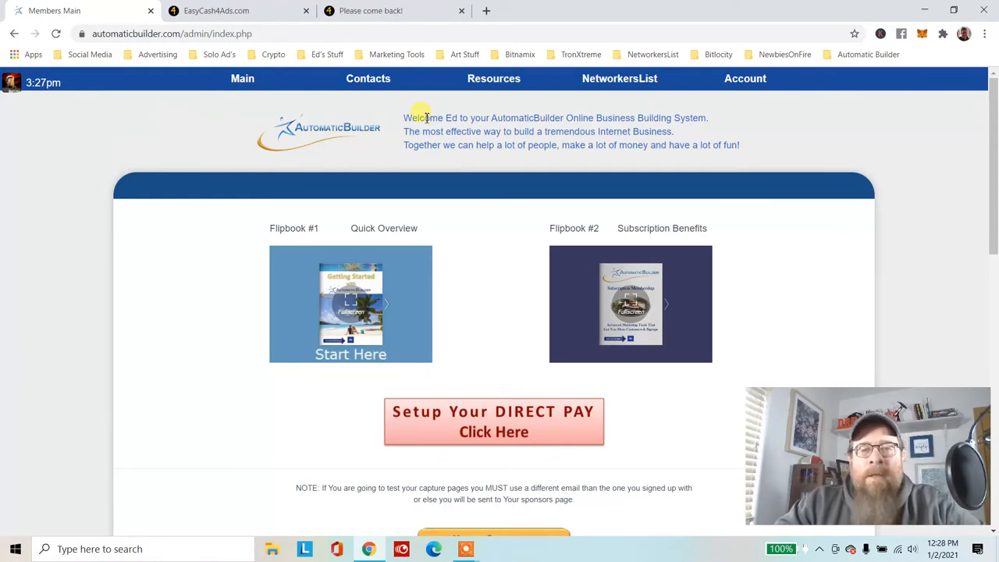
pyautogui.click(493, 78)
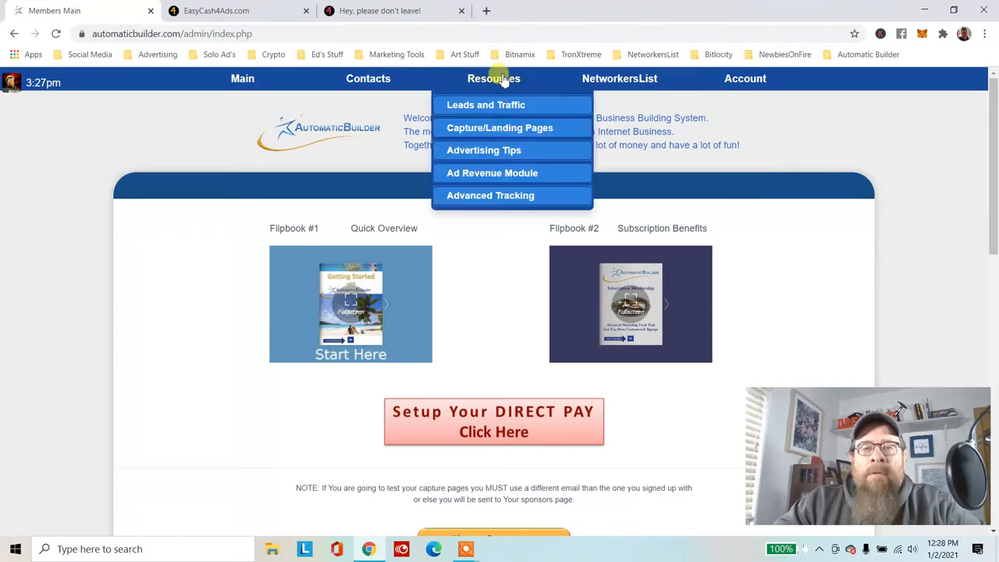
pyautogui.click(490, 195)
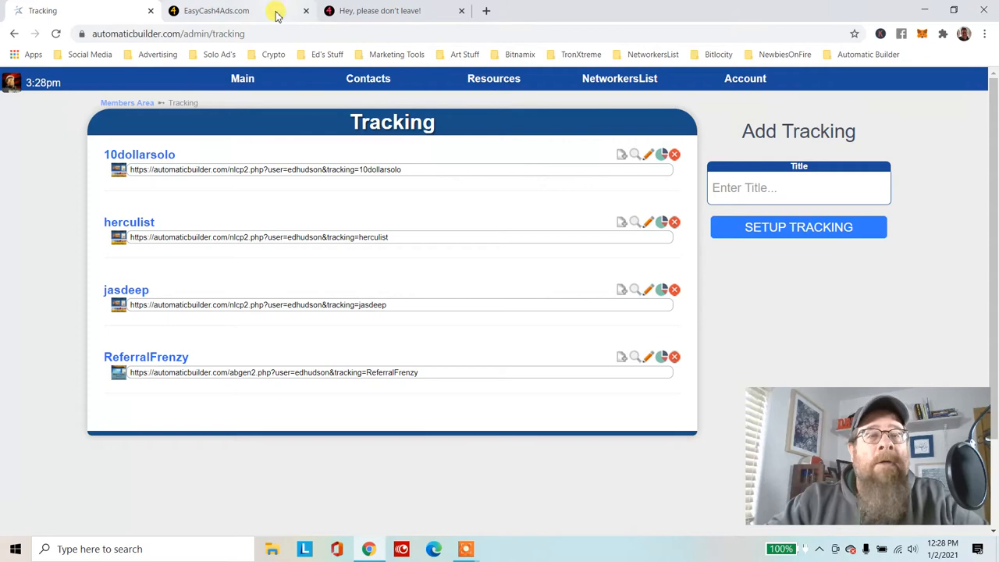
# - Switch to the EasyCash4Ads.com - Video browser tab
pyautogui.click(382, 10)
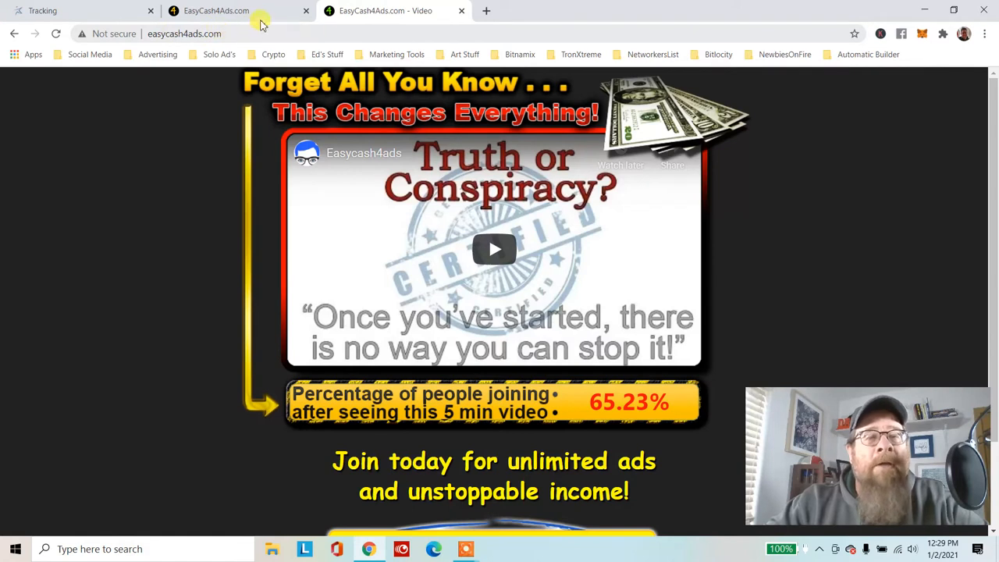
pyautogui.moveTo(43, 11)
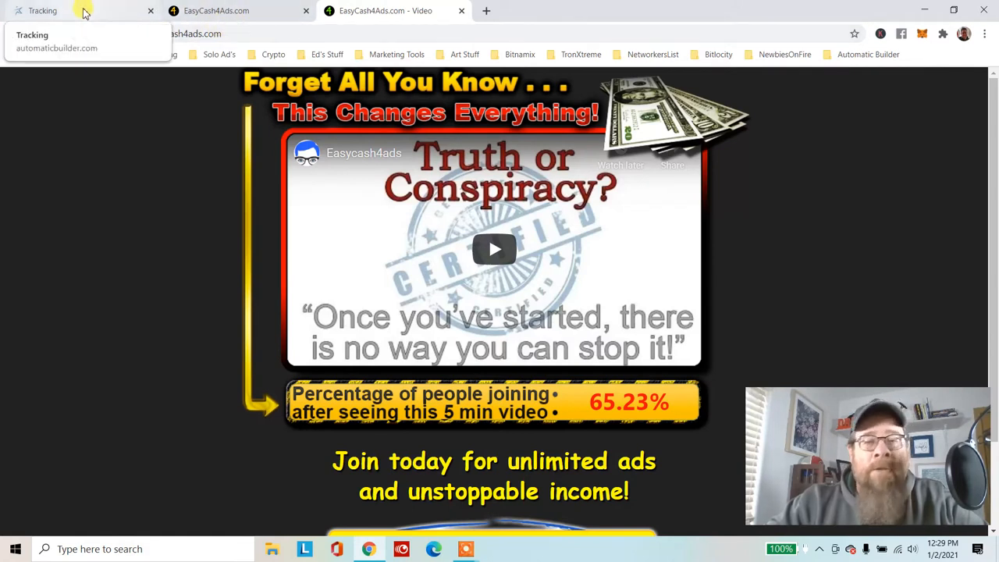
pyautogui.moveTo(100, 15)
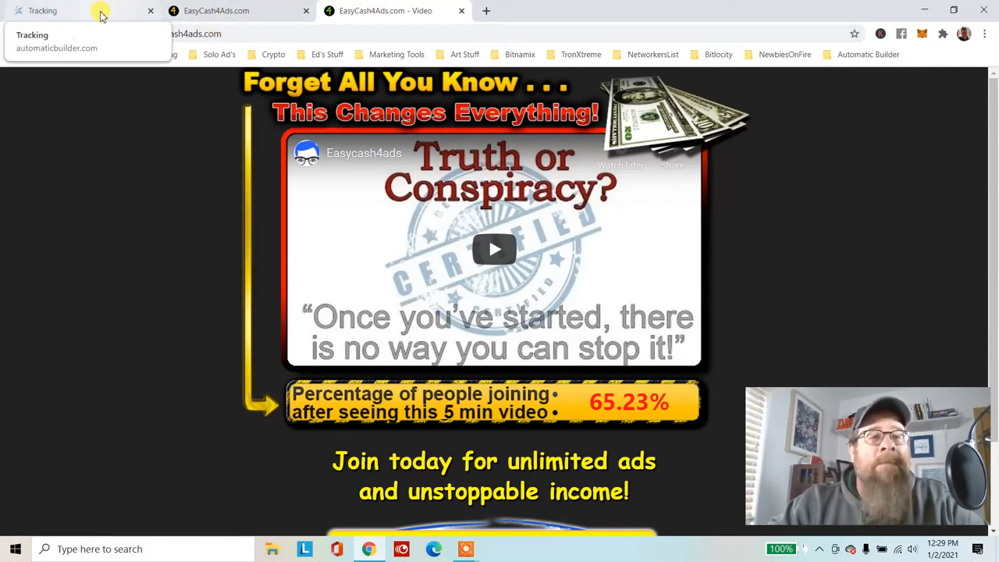
# - Return to the Tracking tab and open the Contacts menu
pyautogui.click(43, 10)
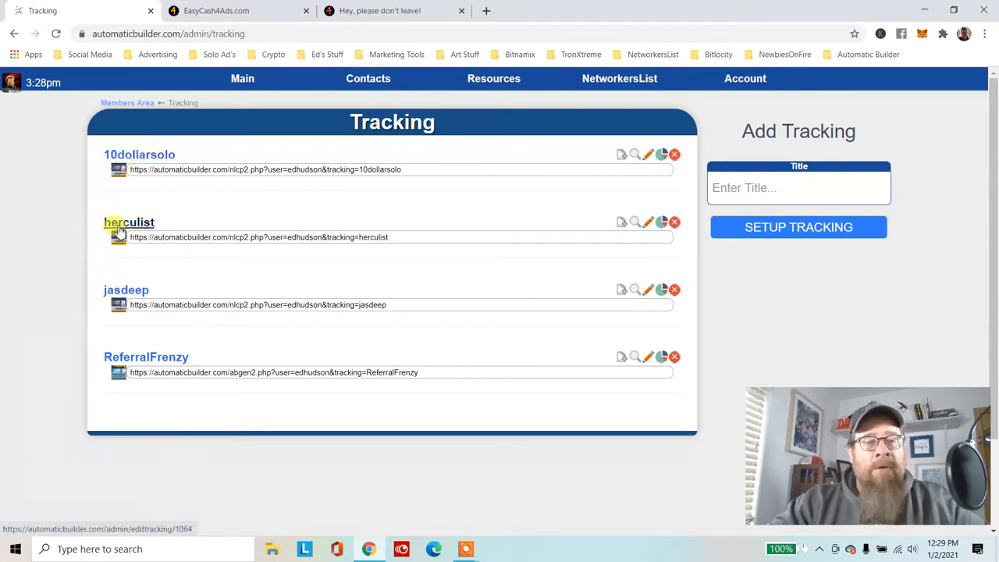
pyautogui.moveTo(127, 289)
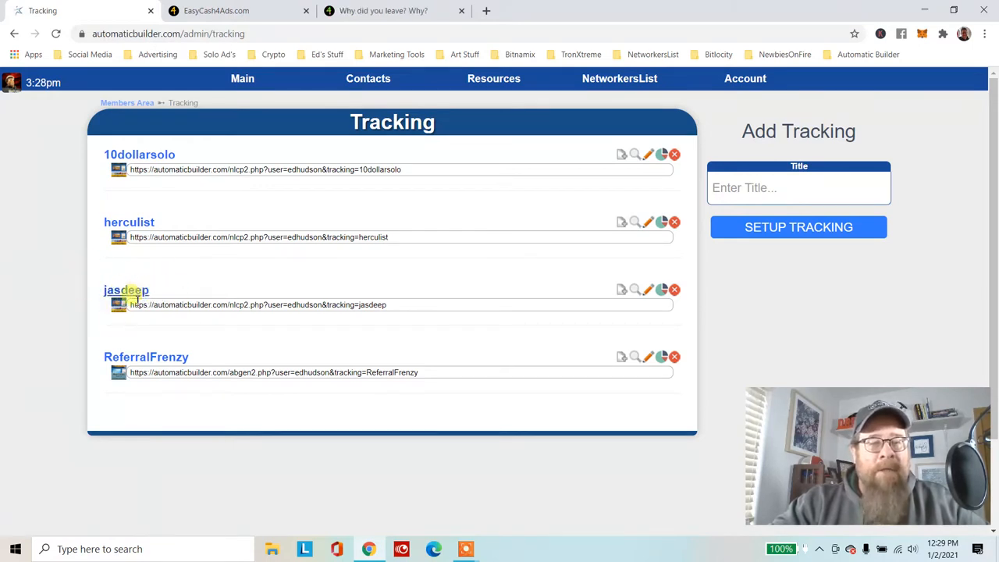
pyautogui.moveTo(154, 322)
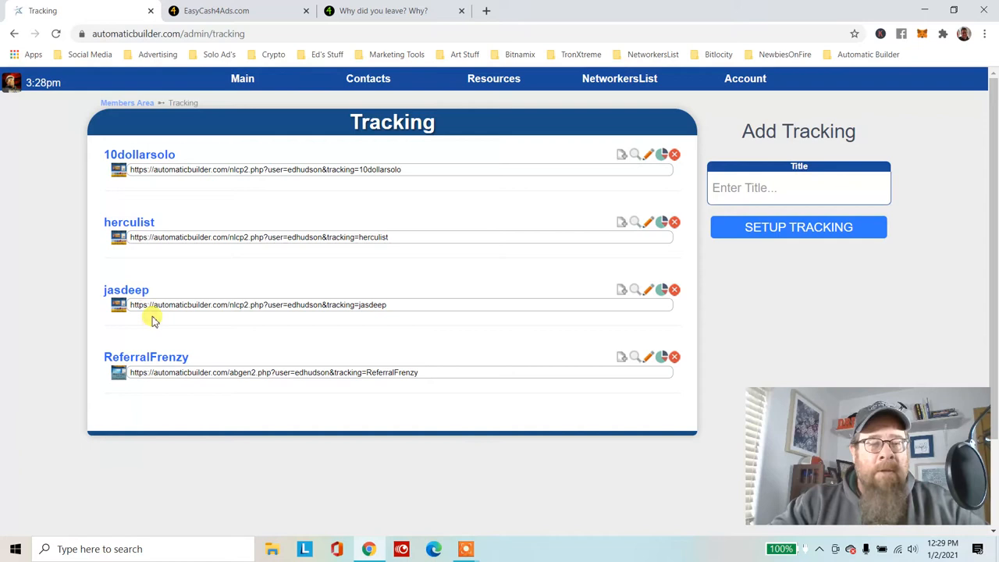
pyautogui.moveTo(129, 356)
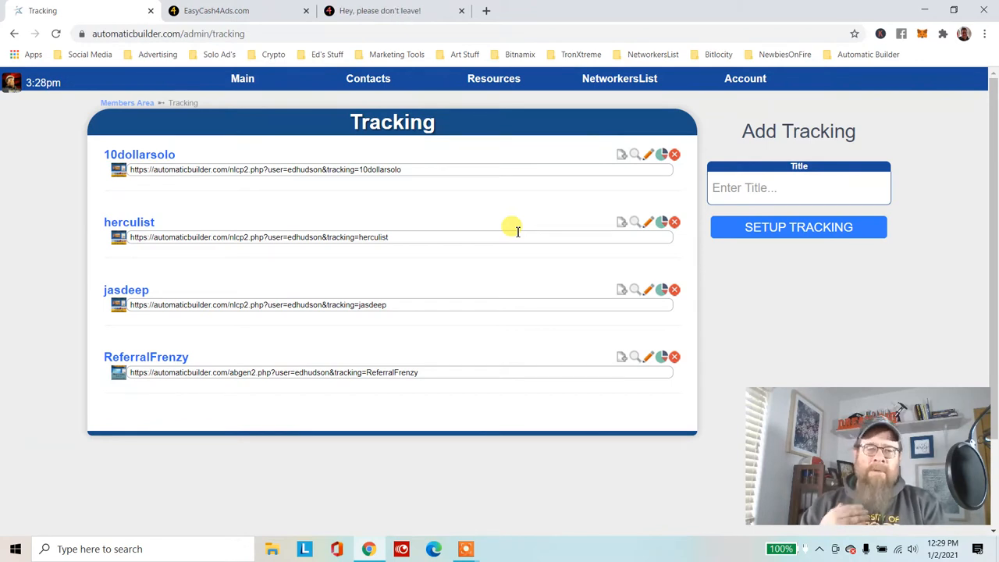
pyautogui.moveTo(669, 69)
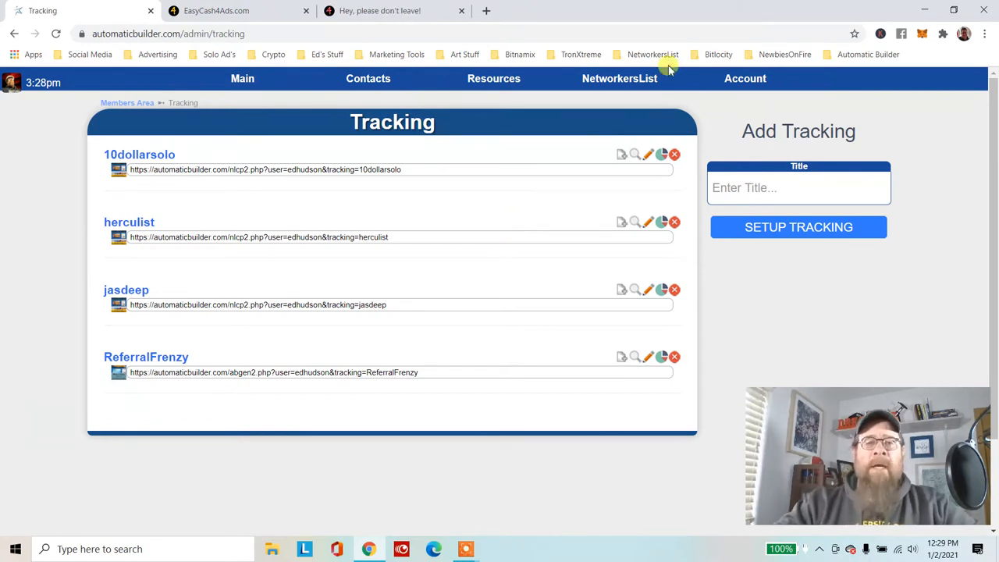
pyautogui.click(368, 78)
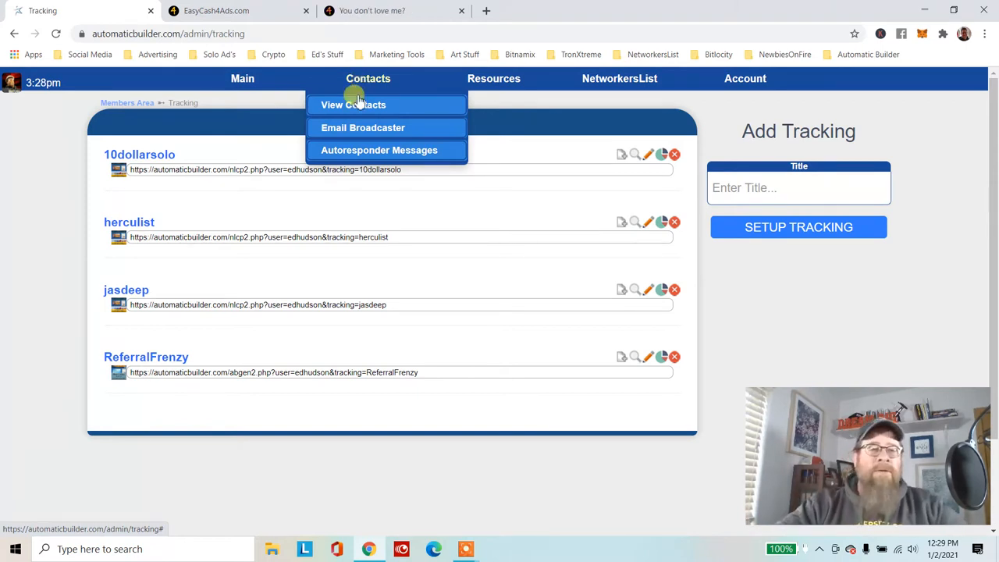
pyautogui.moveTo(165, 292)
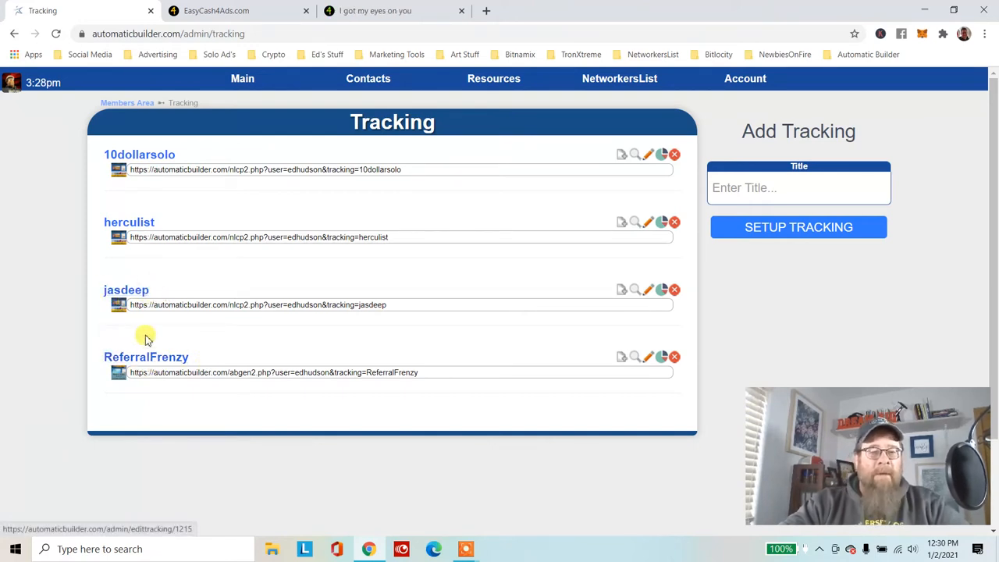
pyautogui.moveTo(535, 335)
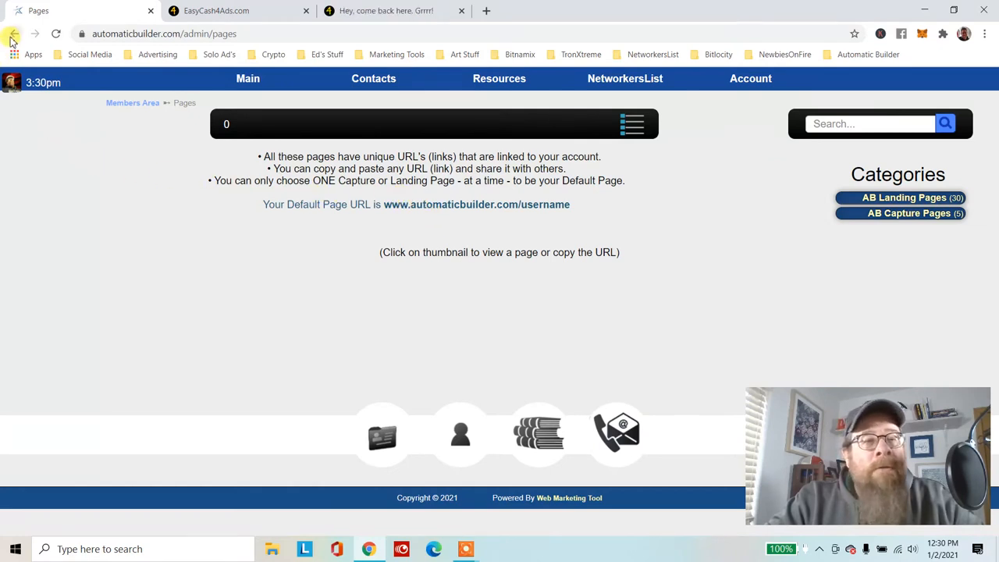
pyautogui.moveTo(14, 34)
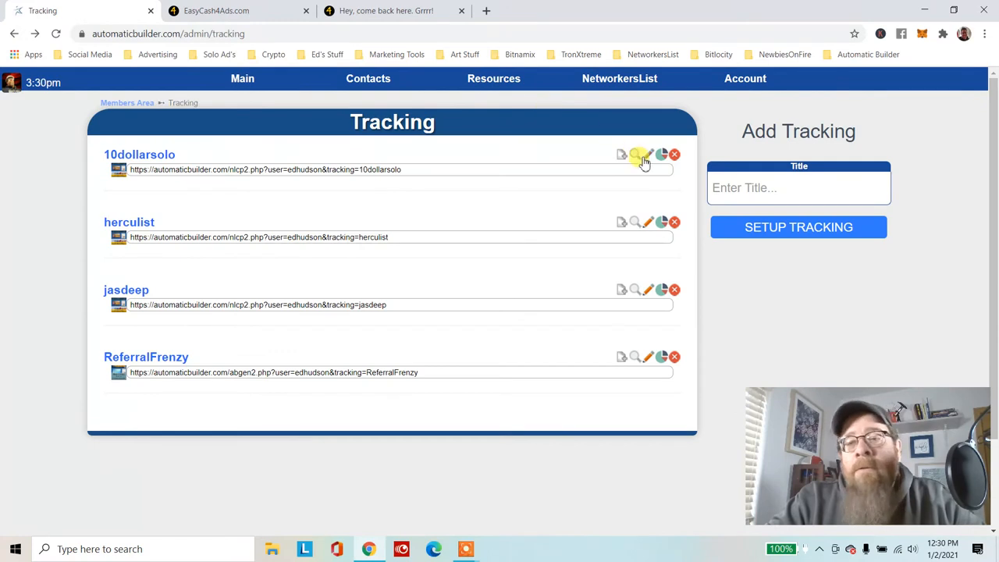
pyautogui.click(648, 155)
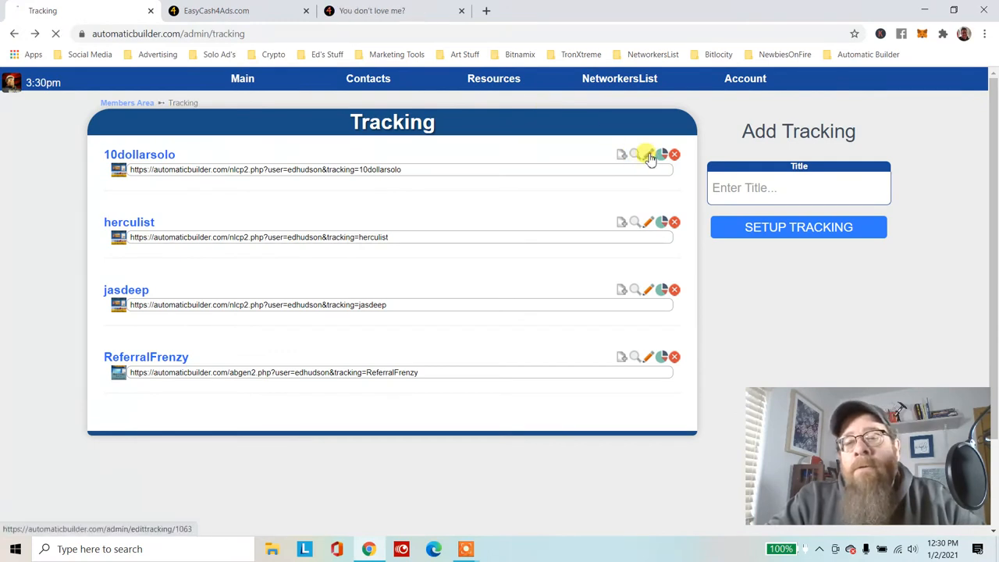
pyautogui.click(649, 154)
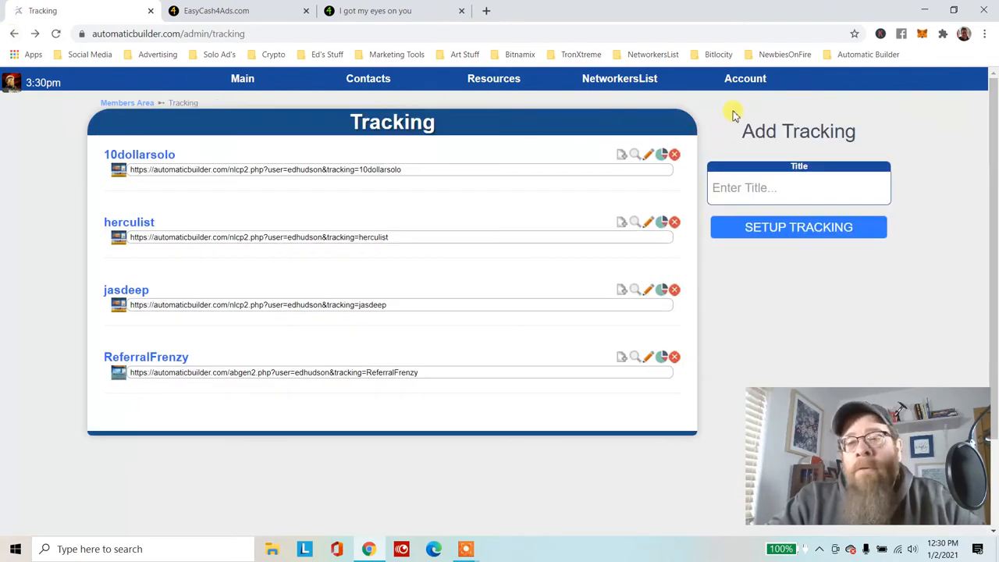
pyautogui.click(661, 155)
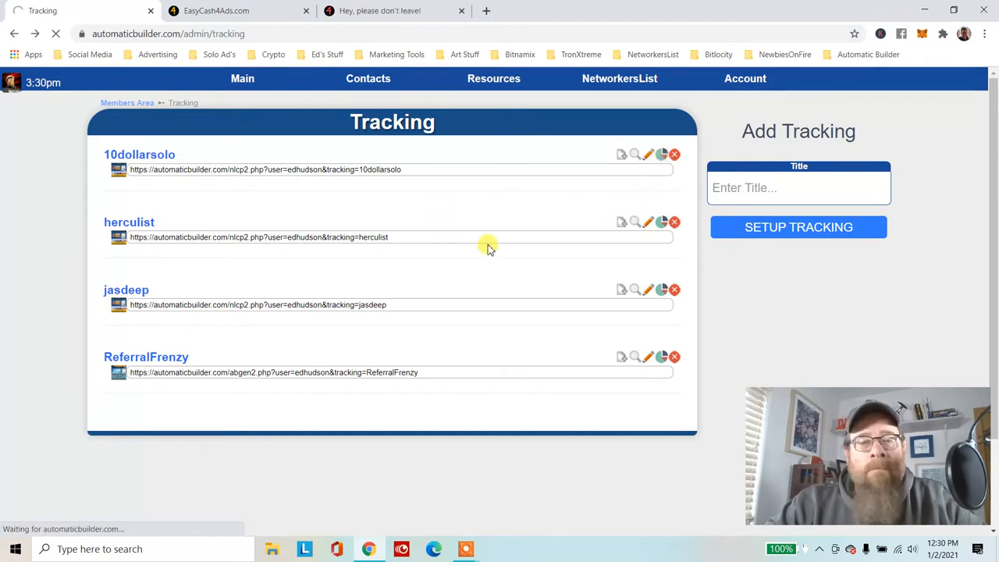
pyautogui.click(635, 154)
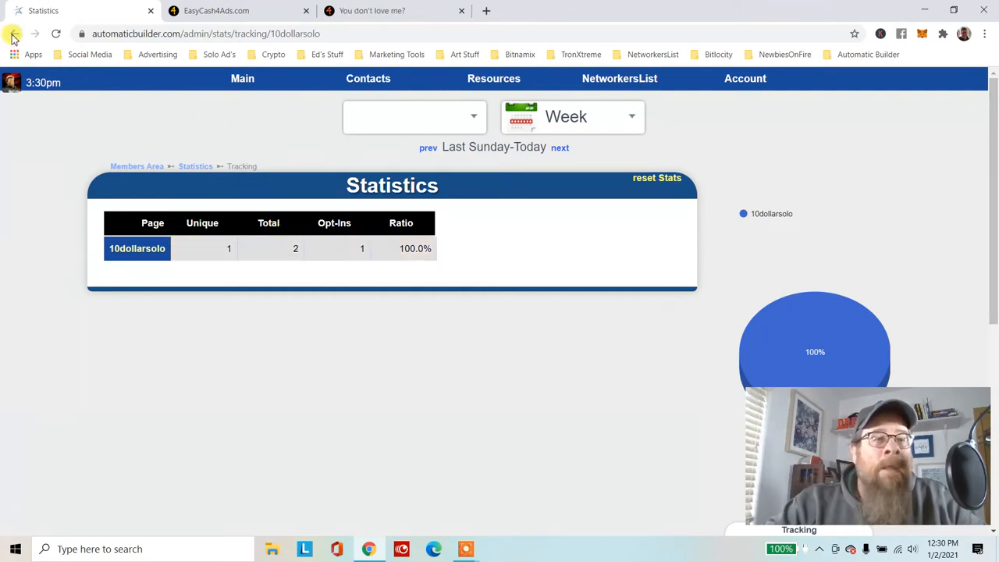
pyautogui.click(13, 34)
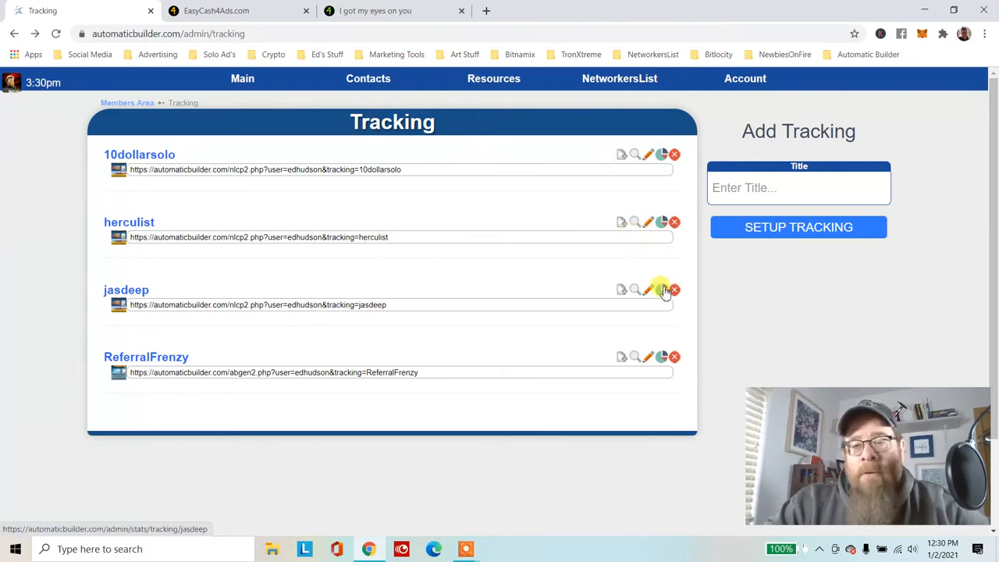
# - Open jasdeep's statistics, cancel a reset, and try a different reporting period
pyautogui.click(636, 290)
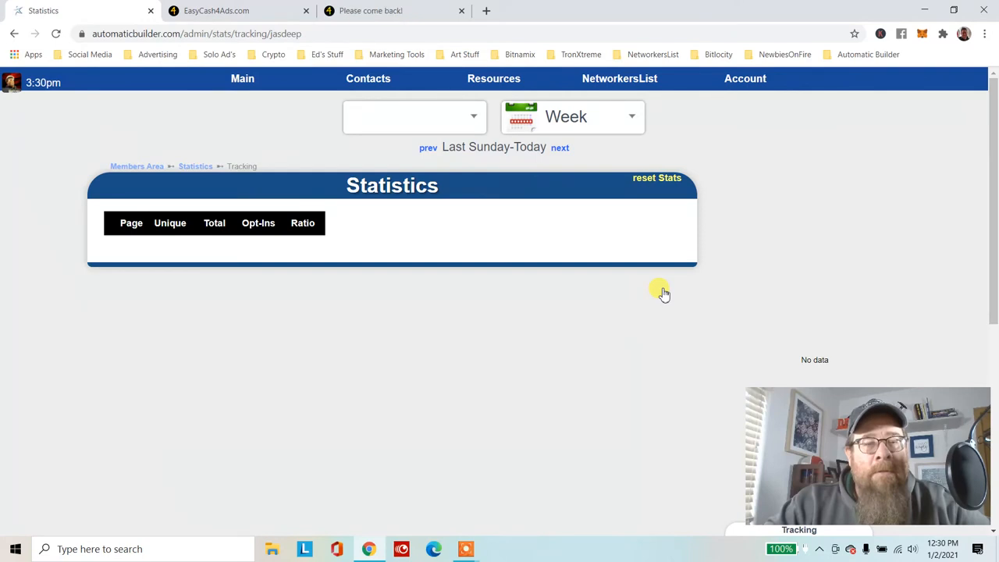
pyautogui.moveTo(137, 180)
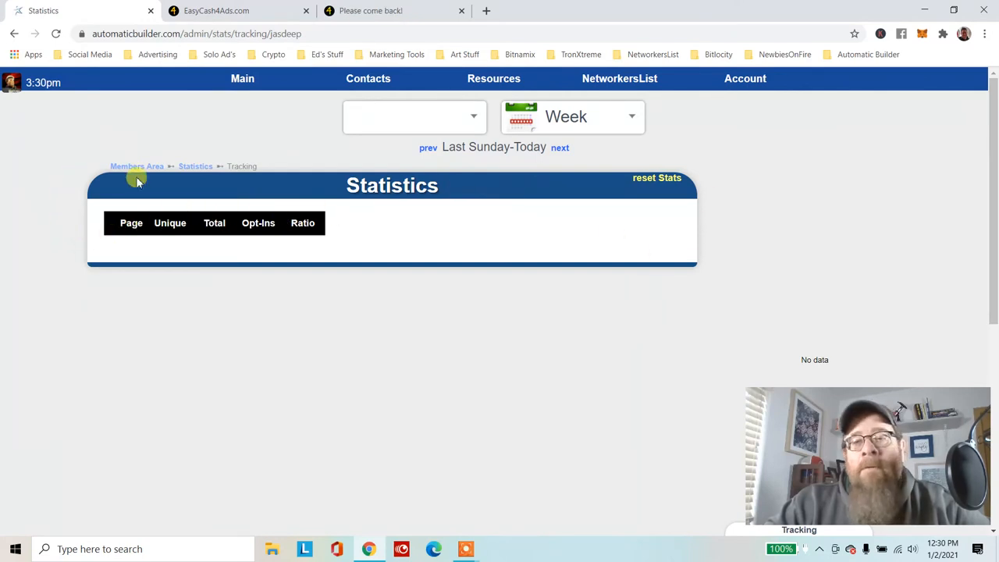
pyautogui.click(657, 178)
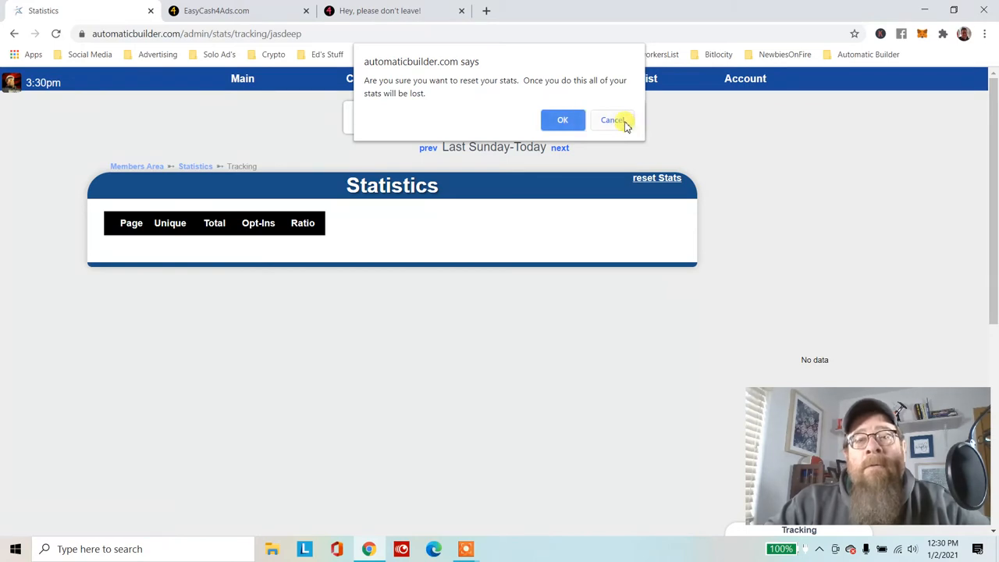
pyautogui.click(612, 119)
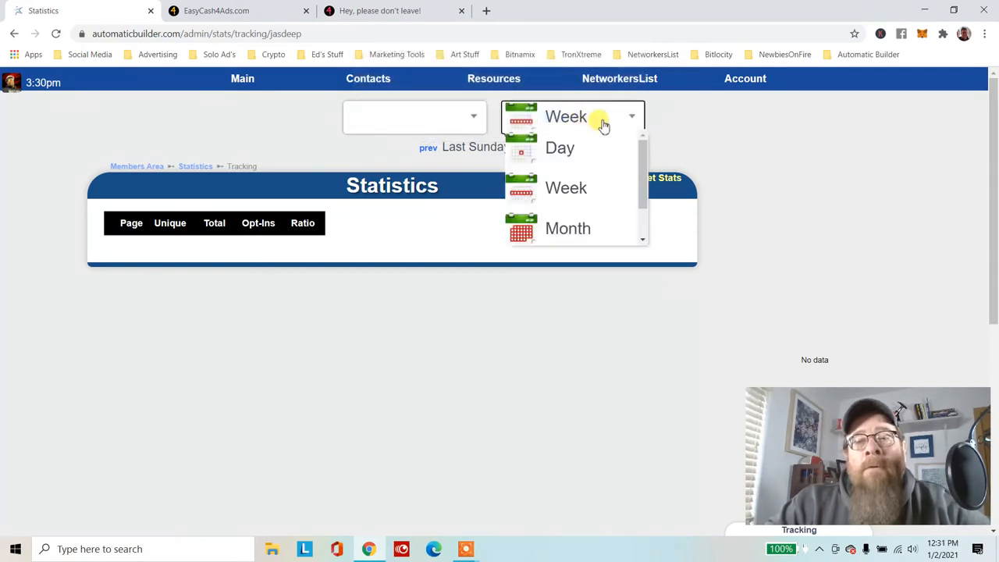
pyautogui.click(567, 228)
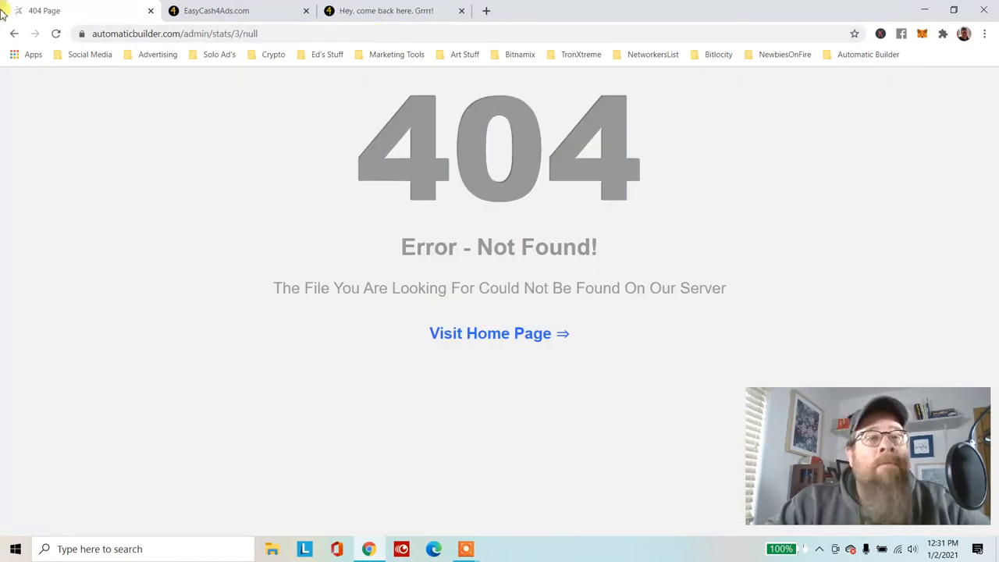
pyautogui.click(14, 34)
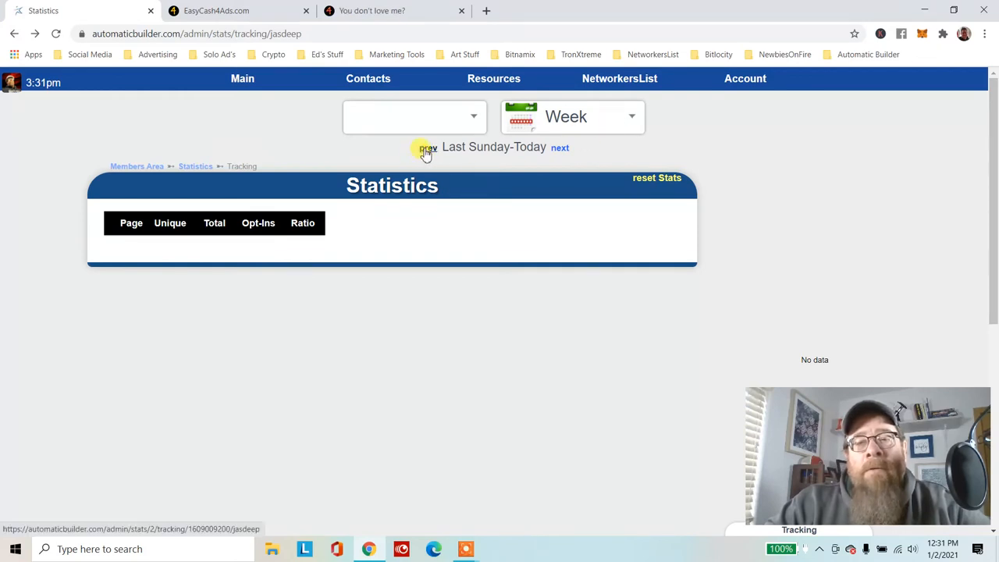
# - Step back two weeks to Dec 13–19, then return to the tracking list
pyautogui.click(428, 147)
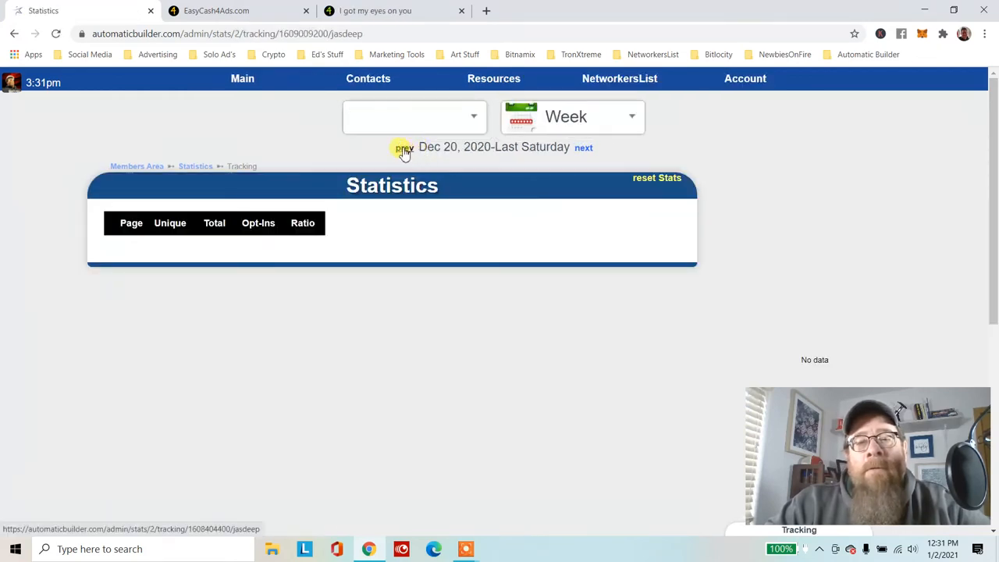
pyautogui.click(406, 147)
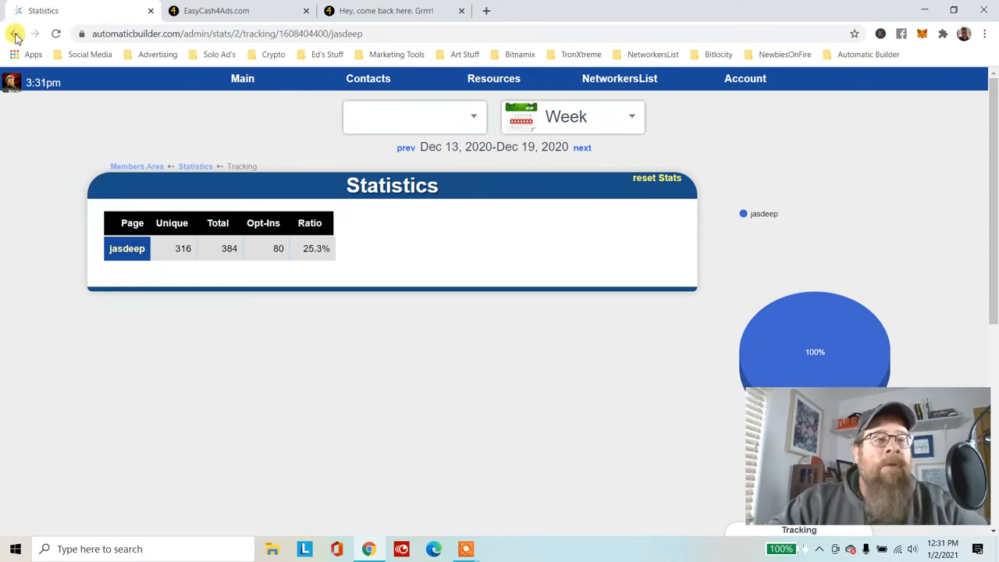
pyautogui.moveTo(16, 34)
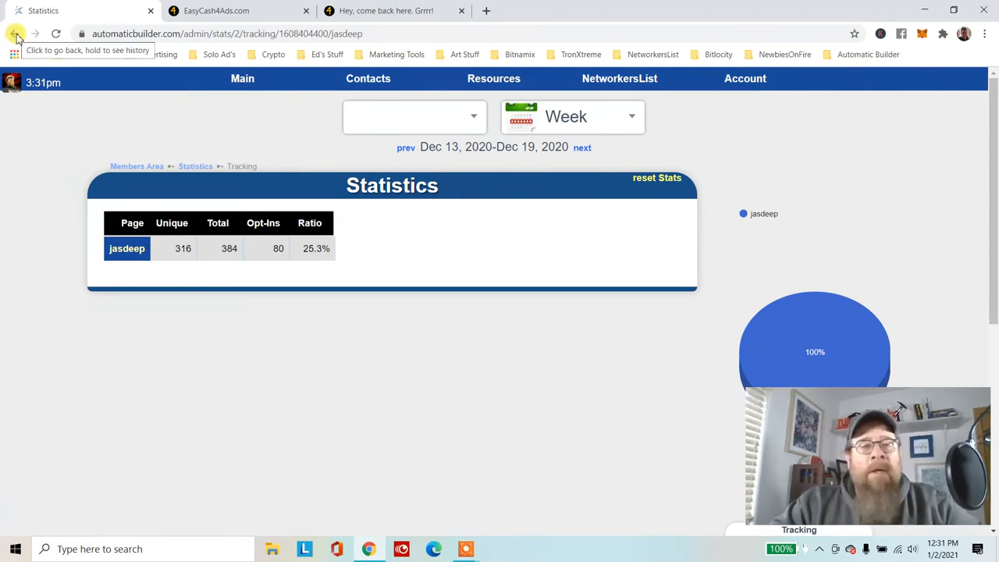
pyautogui.click(15, 37)
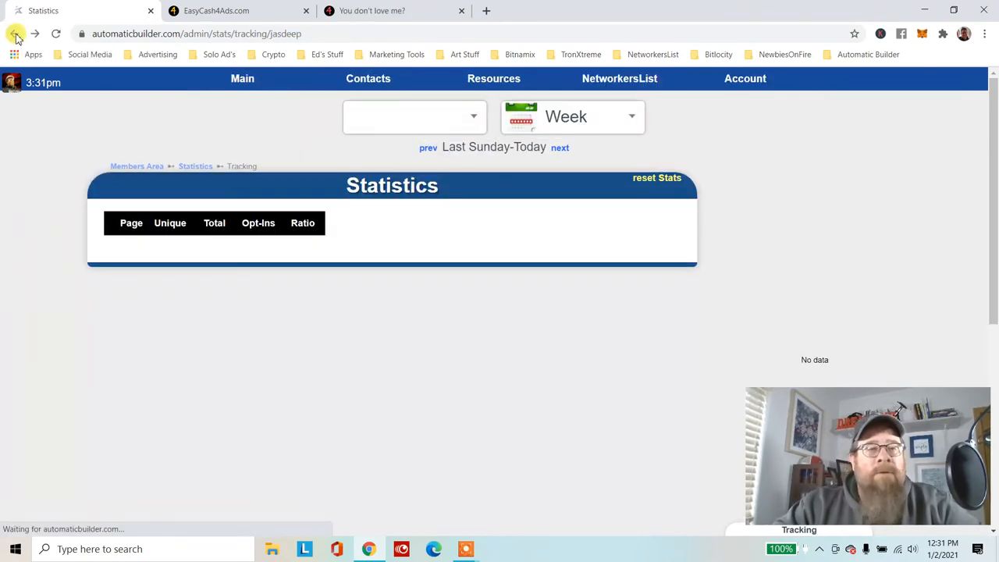
pyautogui.click(14, 33)
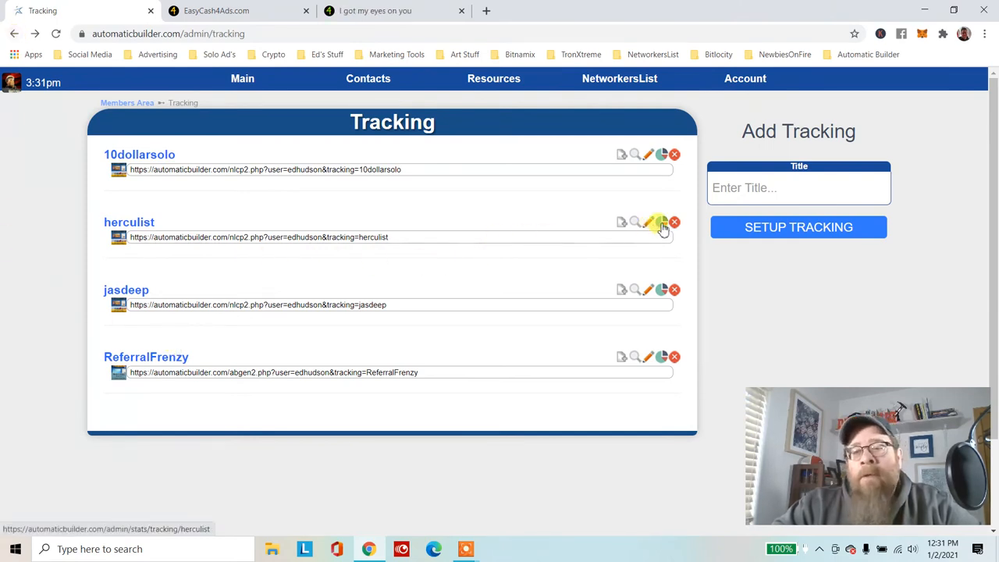
pyautogui.click(661, 222)
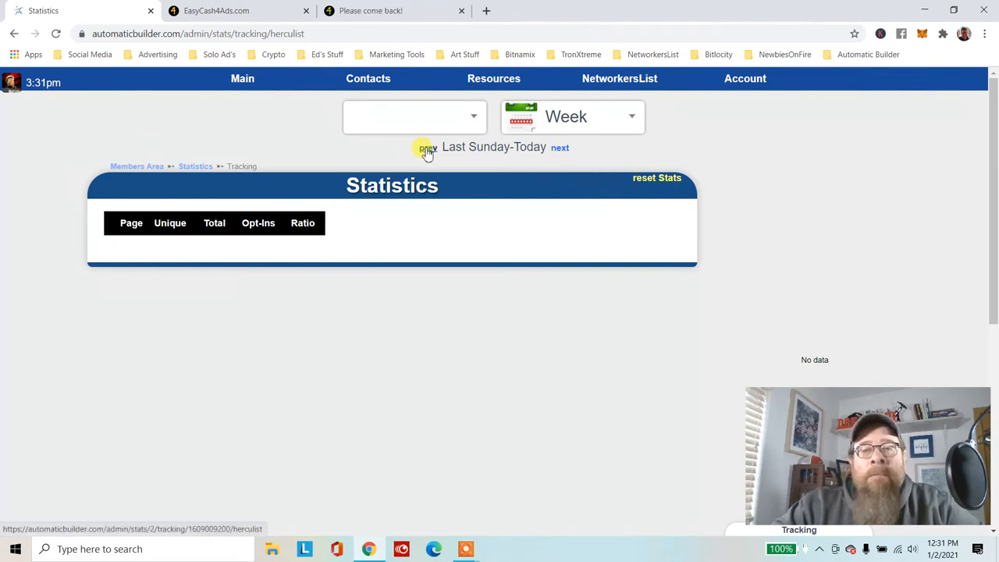
pyautogui.click(428, 147)
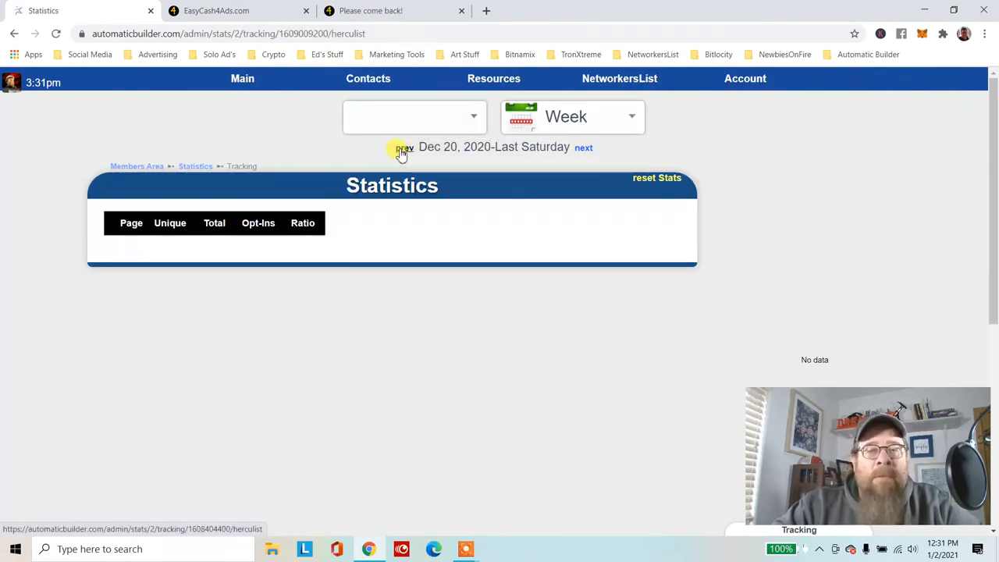
pyautogui.click(405, 147)
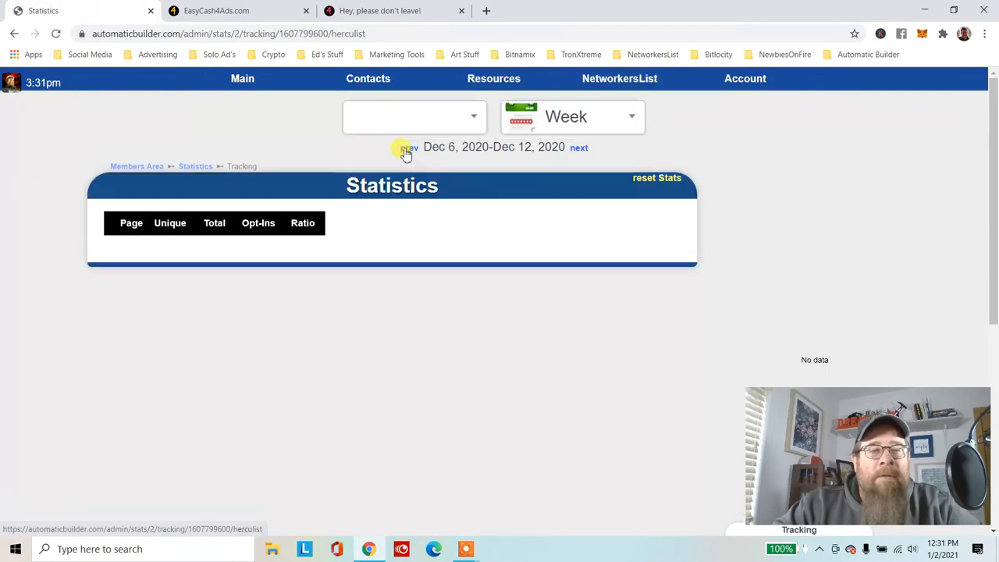
pyautogui.click(406, 147)
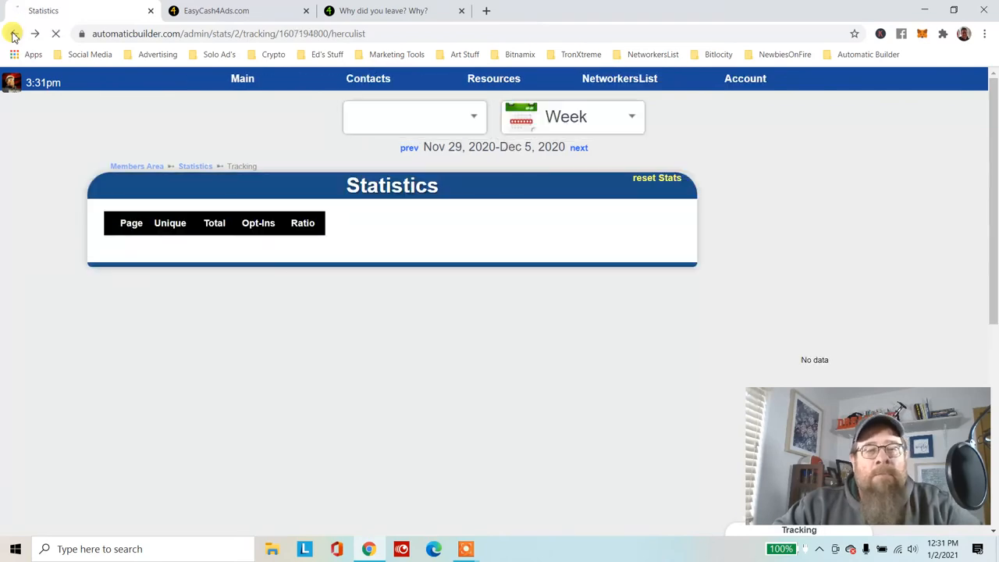
pyautogui.click(583, 146)
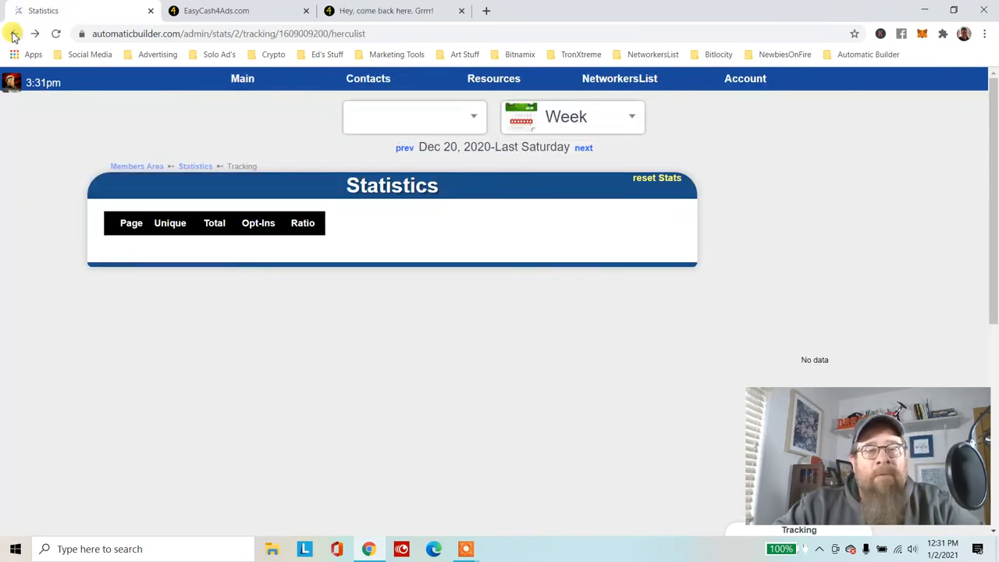
pyautogui.click(14, 34)
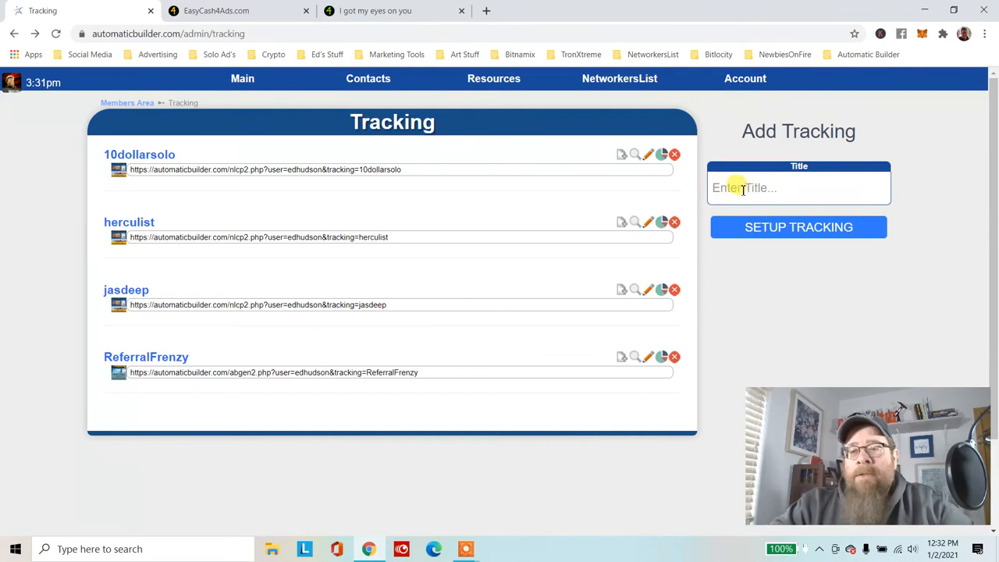
# - Create a tracking link titled 'easycash' with SETUP TRACKING
pyautogui.click(798, 188)
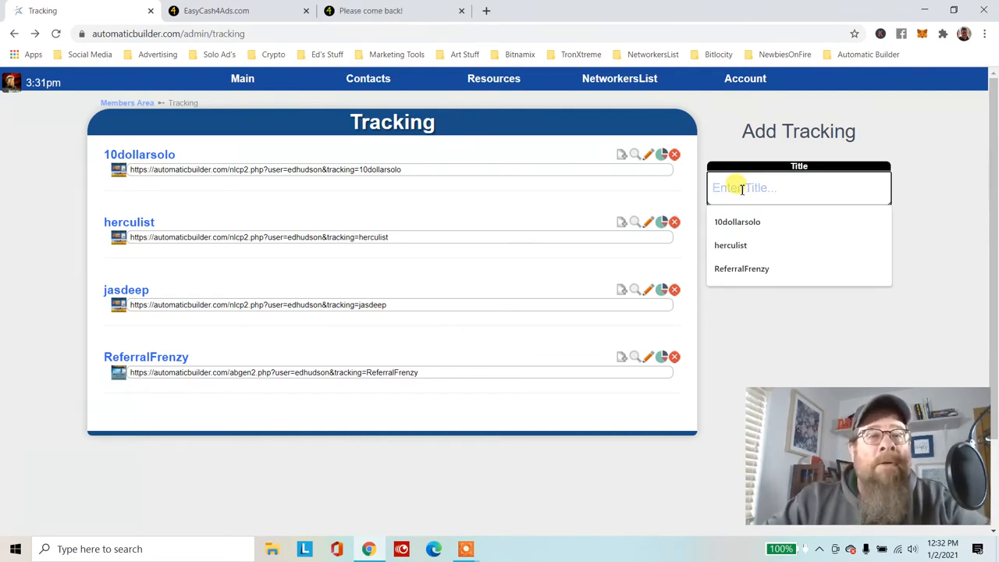
pyautogui.write('esa')
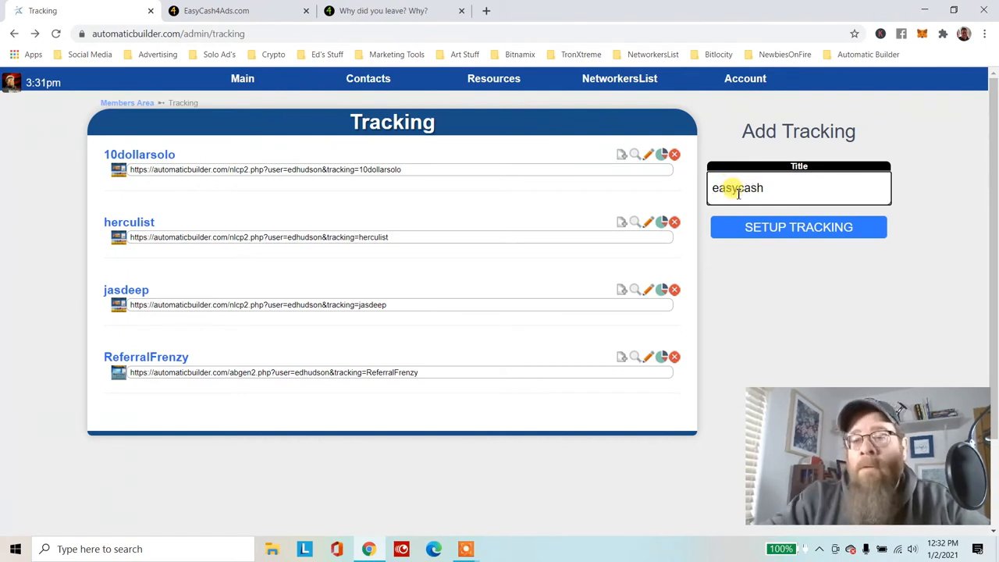
pyautogui.click(798, 227)
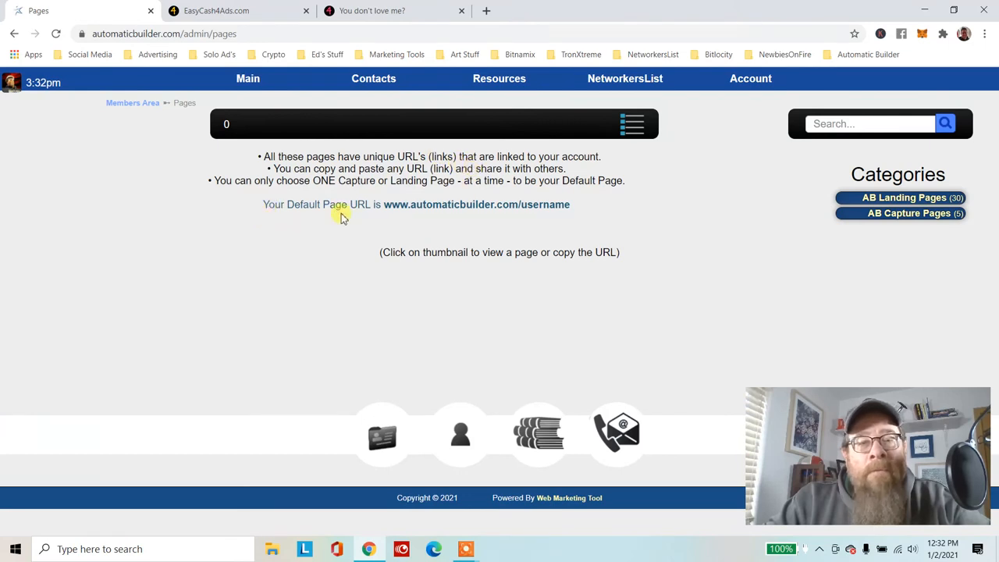
pyautogui.moveTo(664, 241)
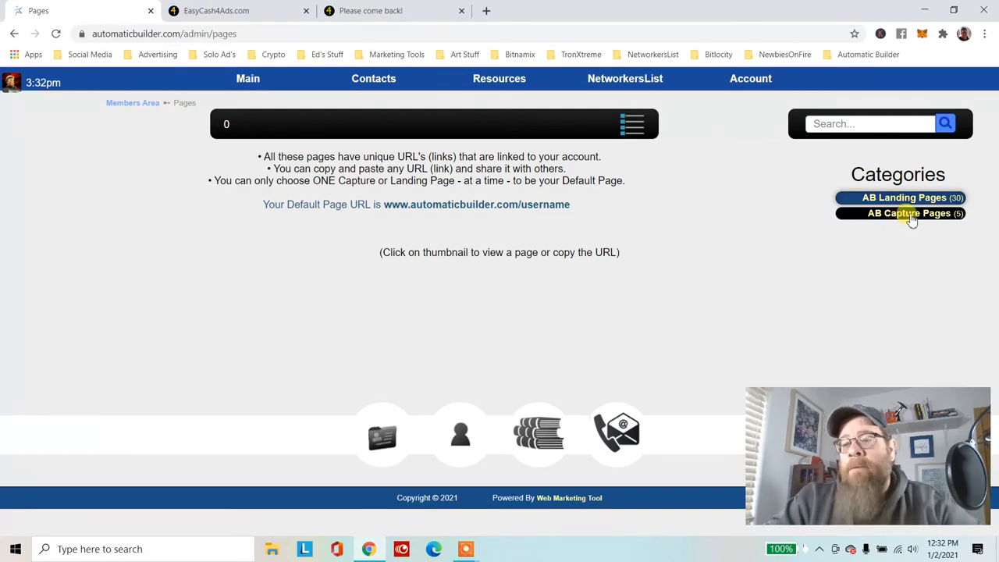
# - Assign the Bottomline Video Just to AutomaticBuilder page from AB Capture Pages
pyautogui.click(909, 213)
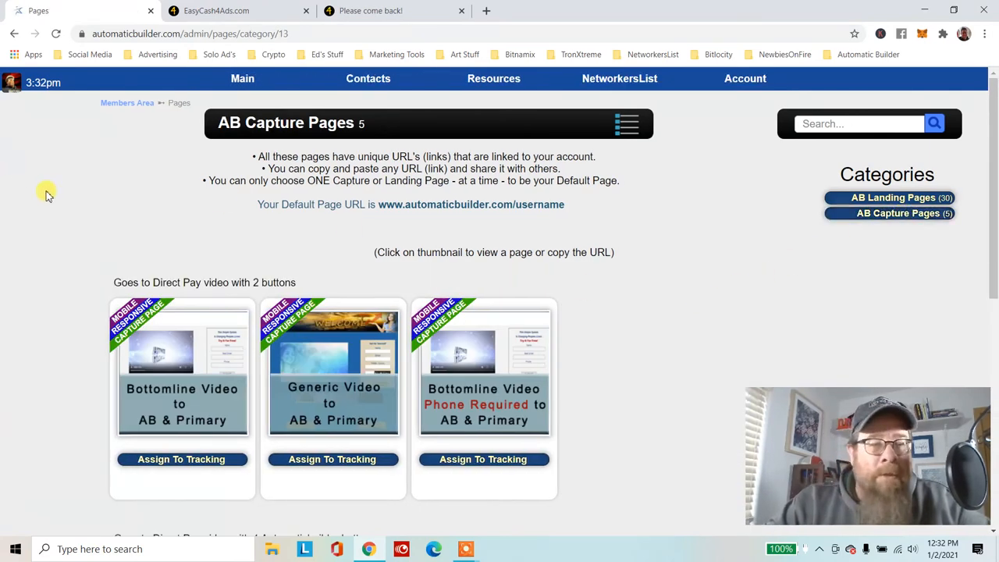
pyautogui.scroll(-3)
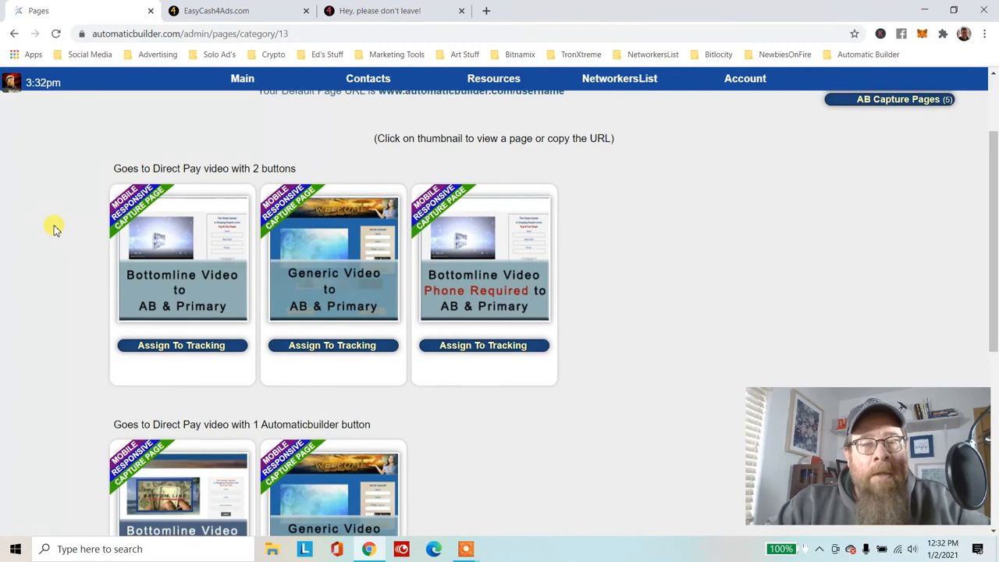
pyautogui.moveTo(71, 248)
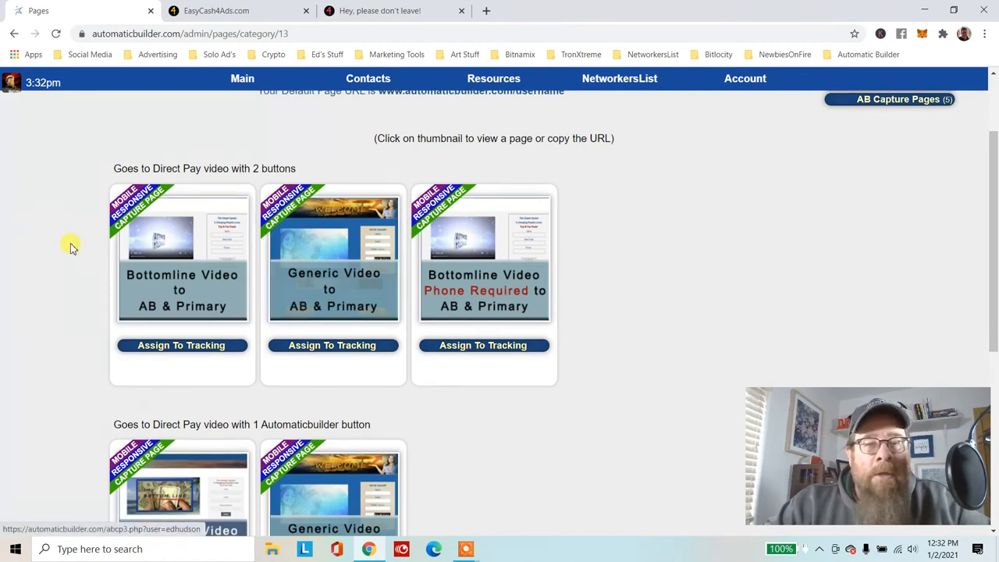
pyautogui.scroll(-3)
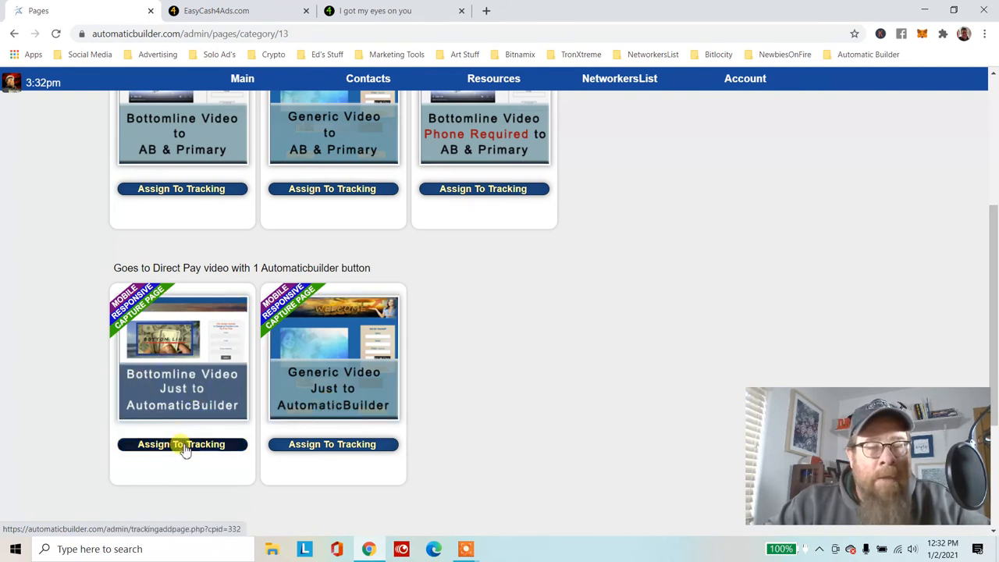
pyautogui.click(181, 444)
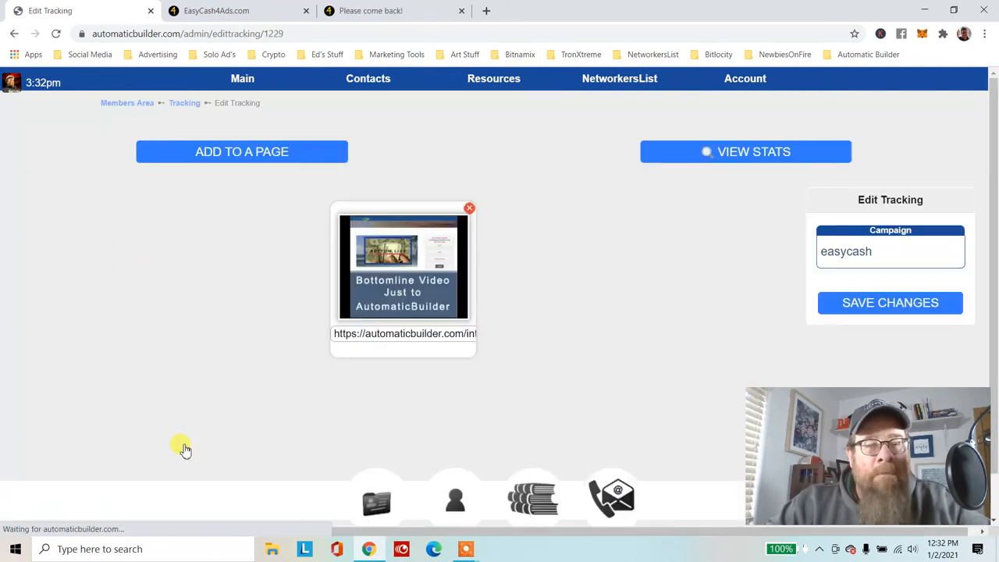
pyautogui.moveTo(597, 260)
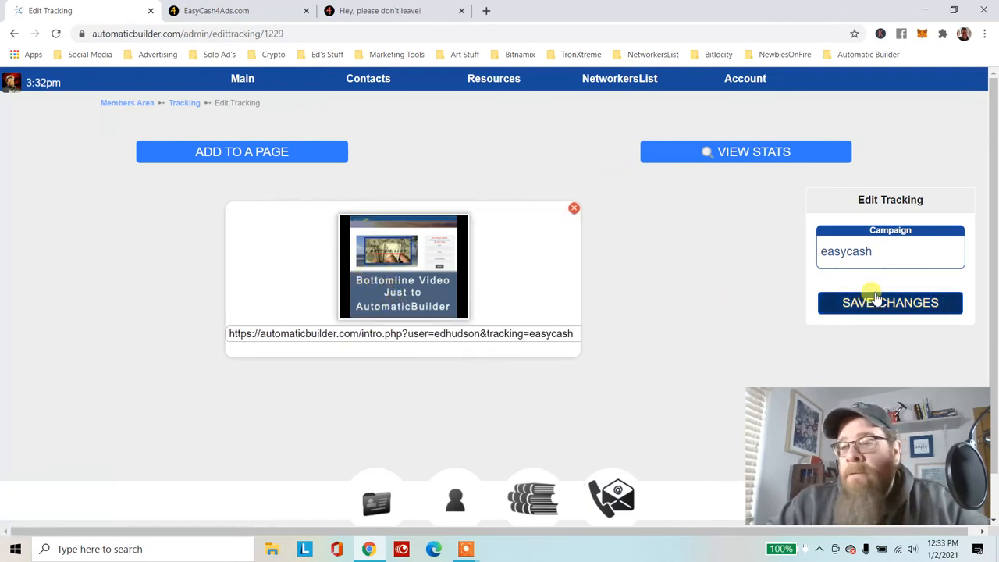
# - Save the easycash tracking changes on the Edit Tracking panel
pyautogui.click(889, 303)
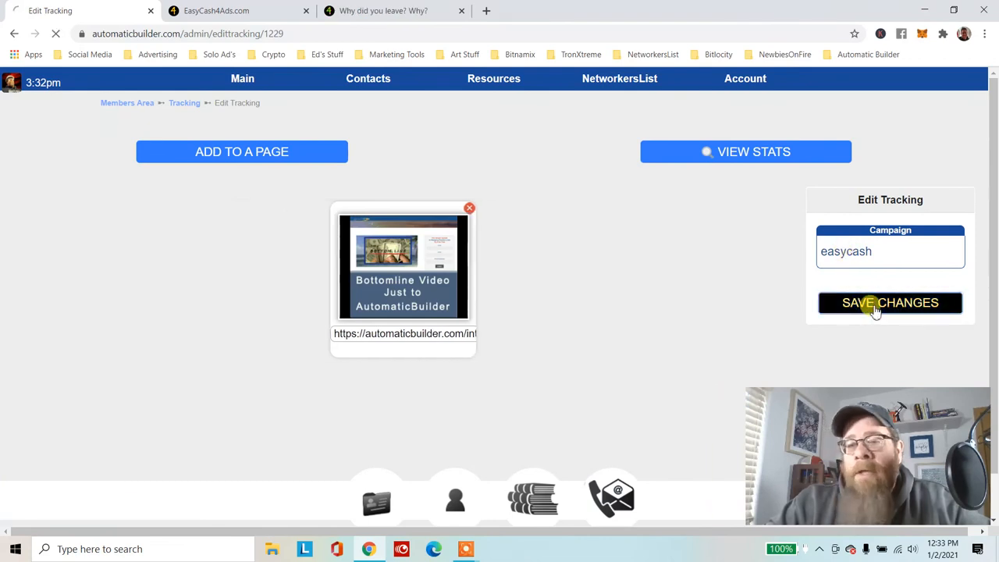
pyautogui.click(890, 303)
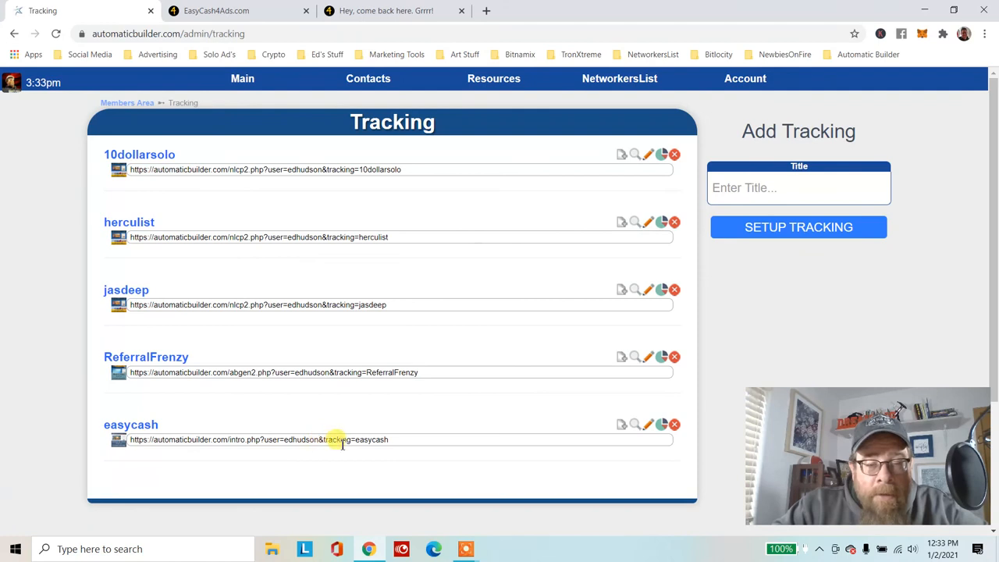
pyautogui.moveTo(367, 372)
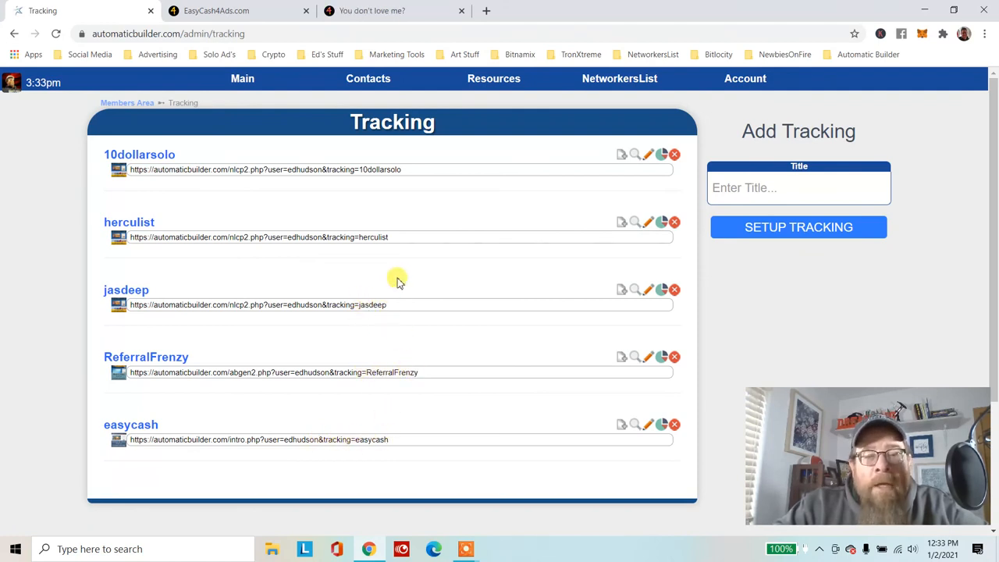
pyautogui.moveTo(393, 219)
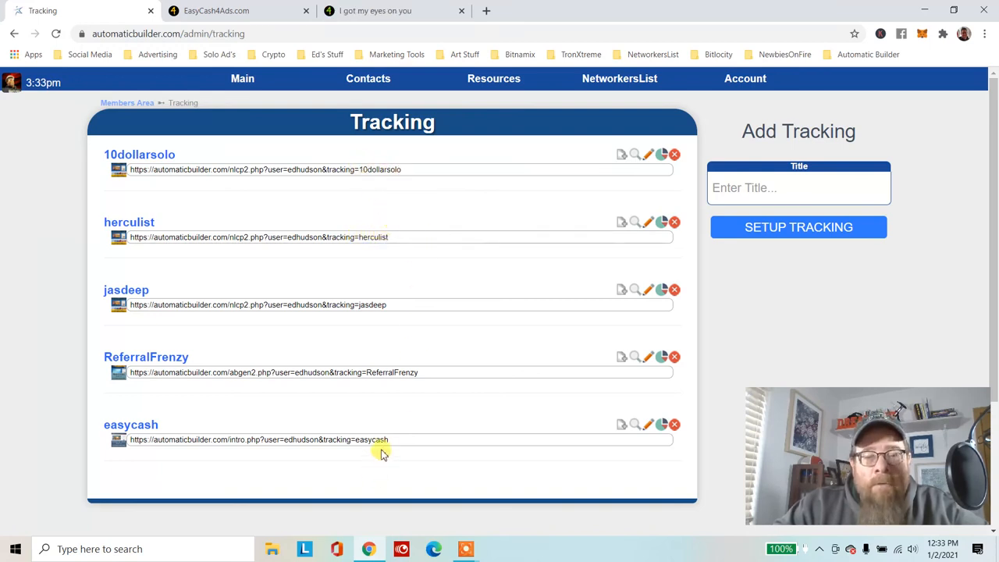
pyautogui.moveTo(403, 420)
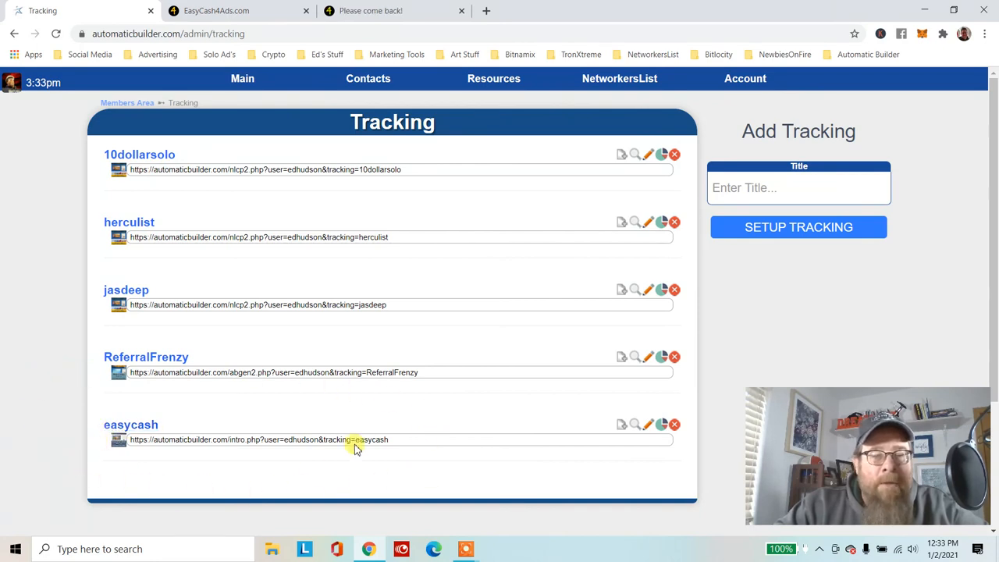
pyautogui.moveTo(328, 419)
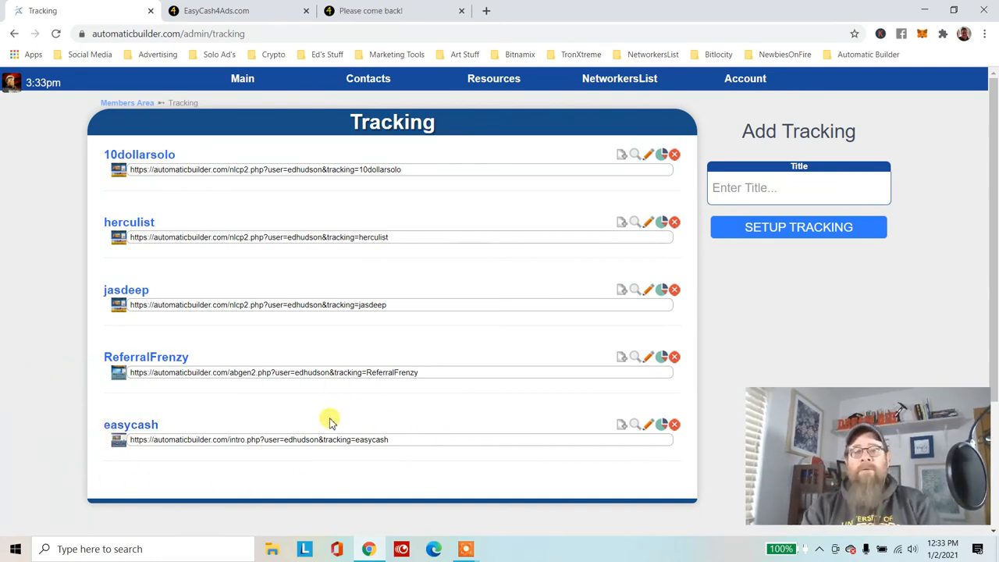